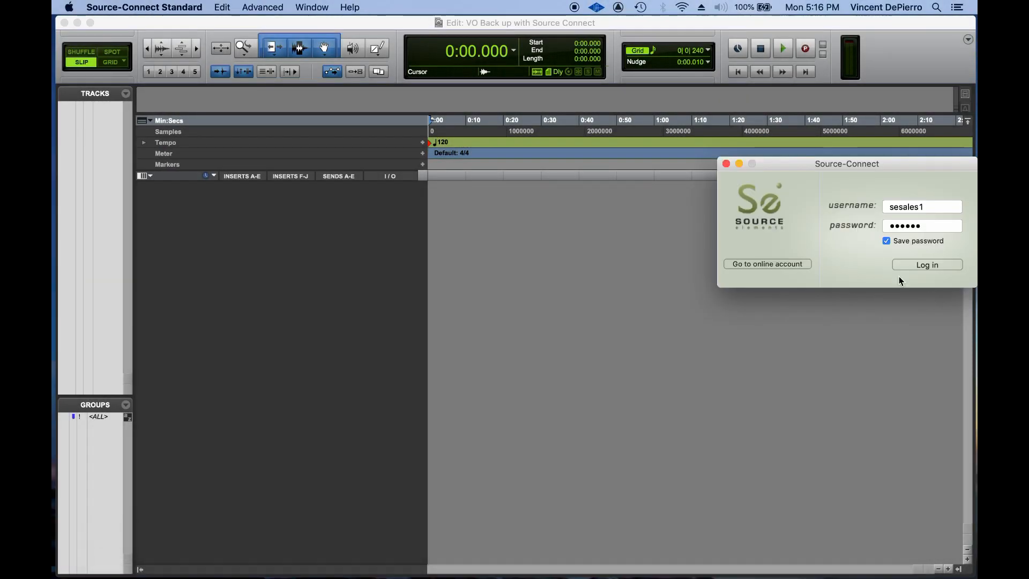
# Log in to the Source-Connect Standard account.
pyautogui.click(927, 265)
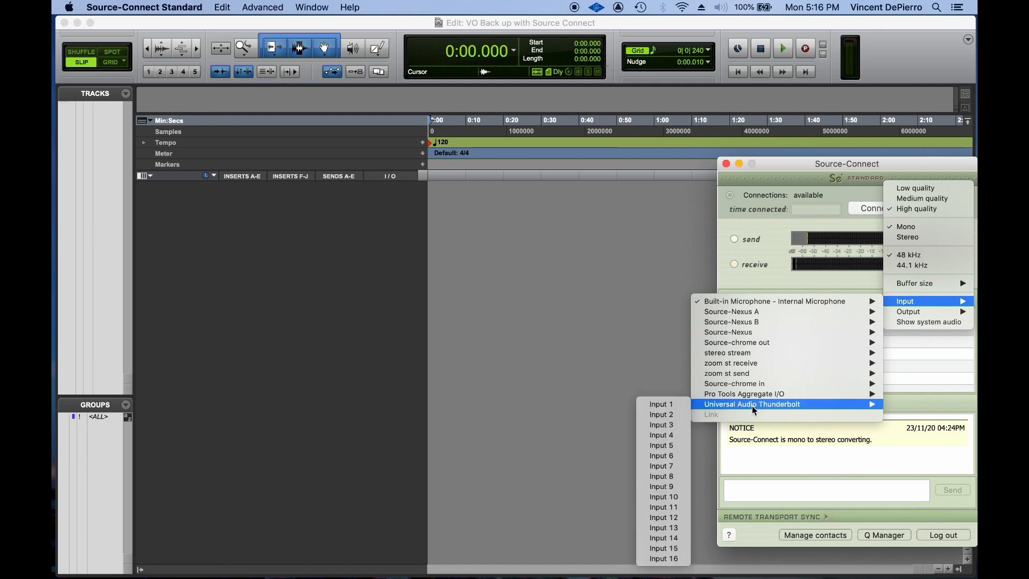
pyautogui.moveTo(663, 404)
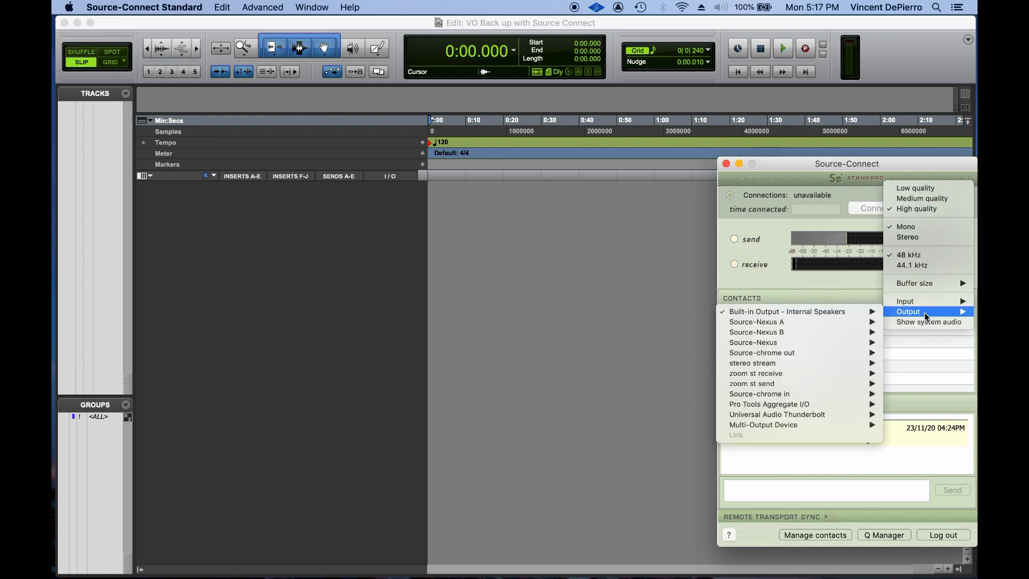
pyautogui.moveTo(777, 414)
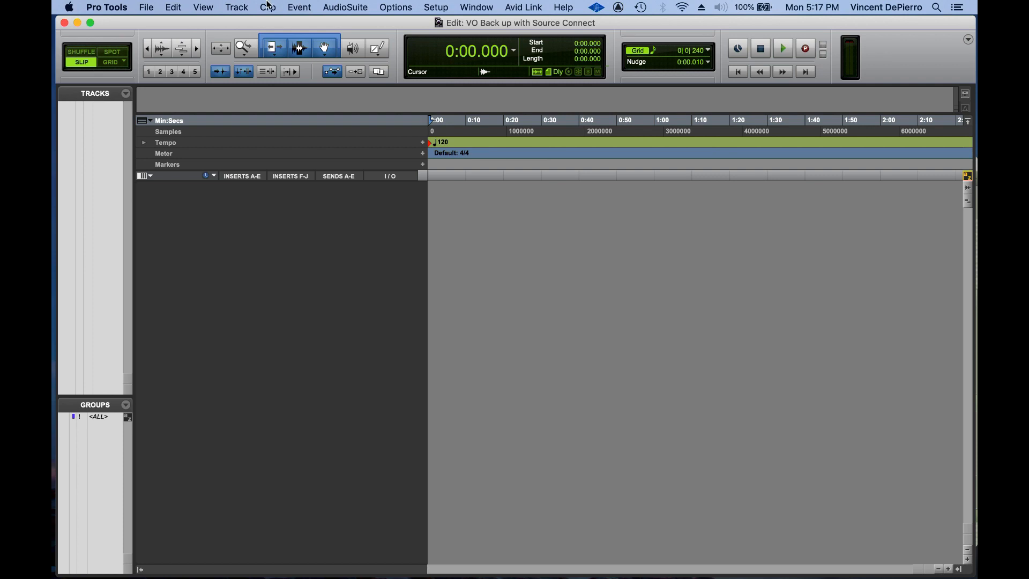
# Create a new mono audio track named VO RECORD.
pyautogui.click(236, 7)
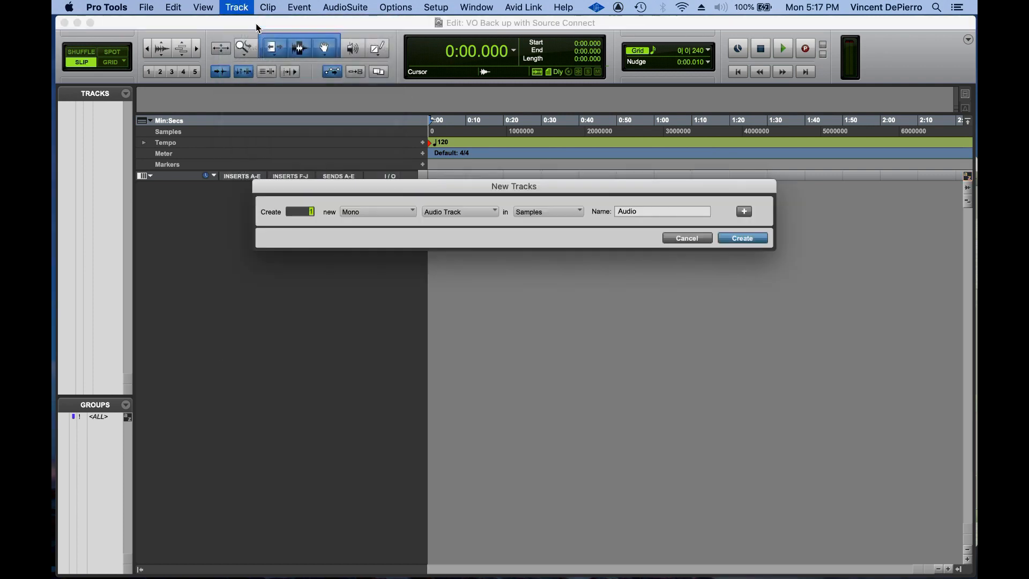
pyautogui.write('VO REC')
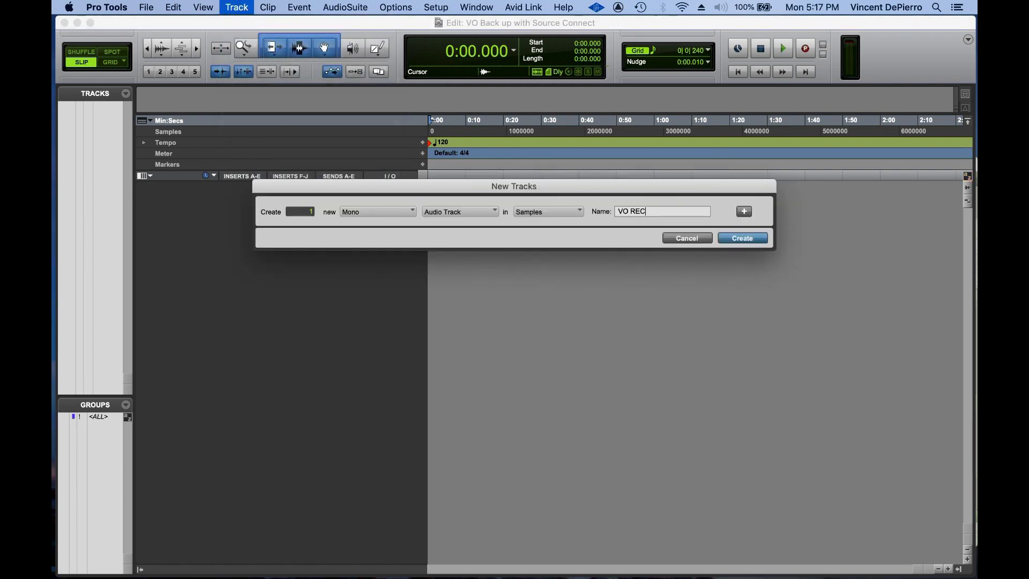
pyautogui.click(743, 238)
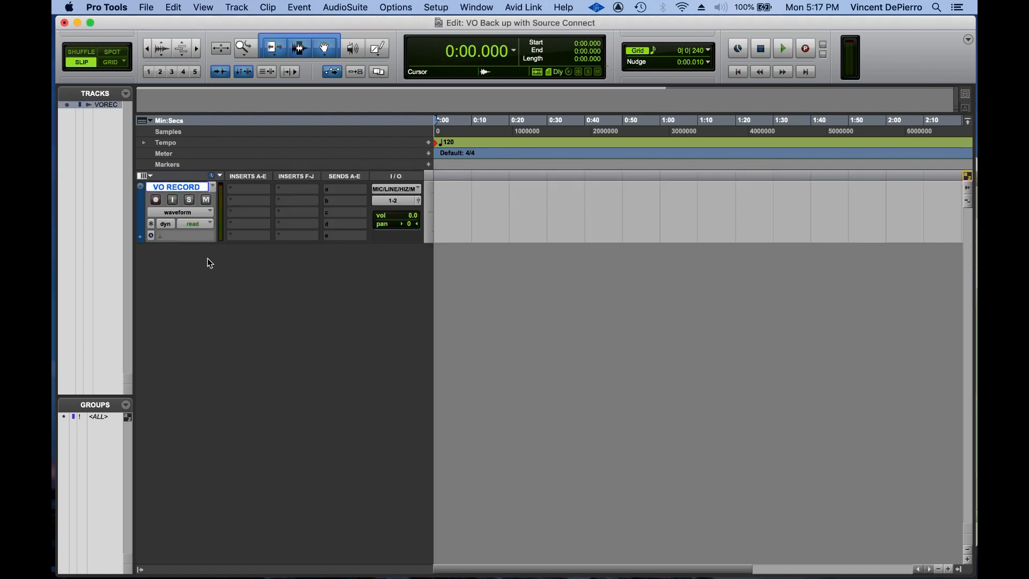
# Feed VO RECORD from the interface's MIC/LINE input and record-arm it.
pyautogui.click(396, 188)
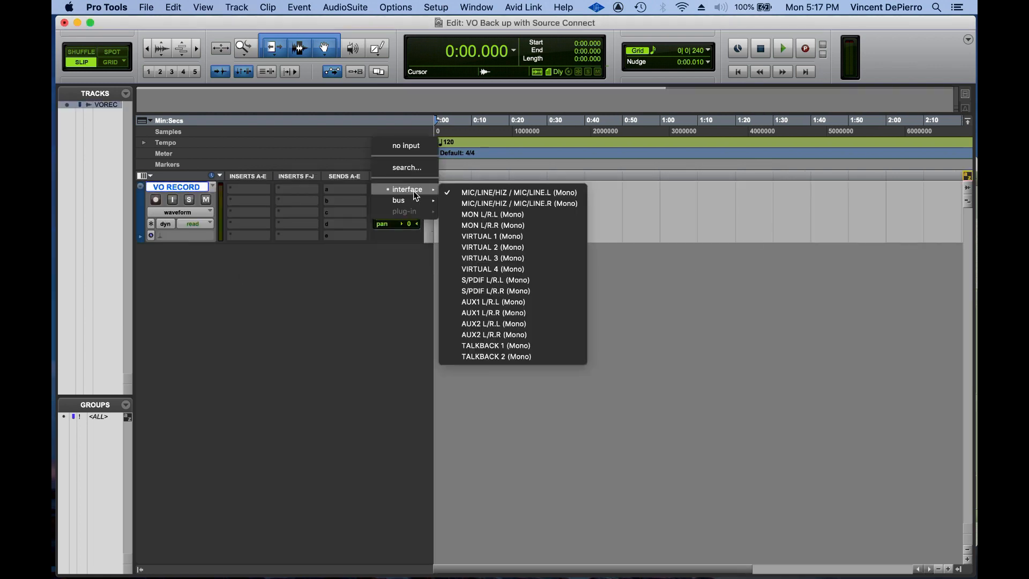
pyautogui.click(519, 193)
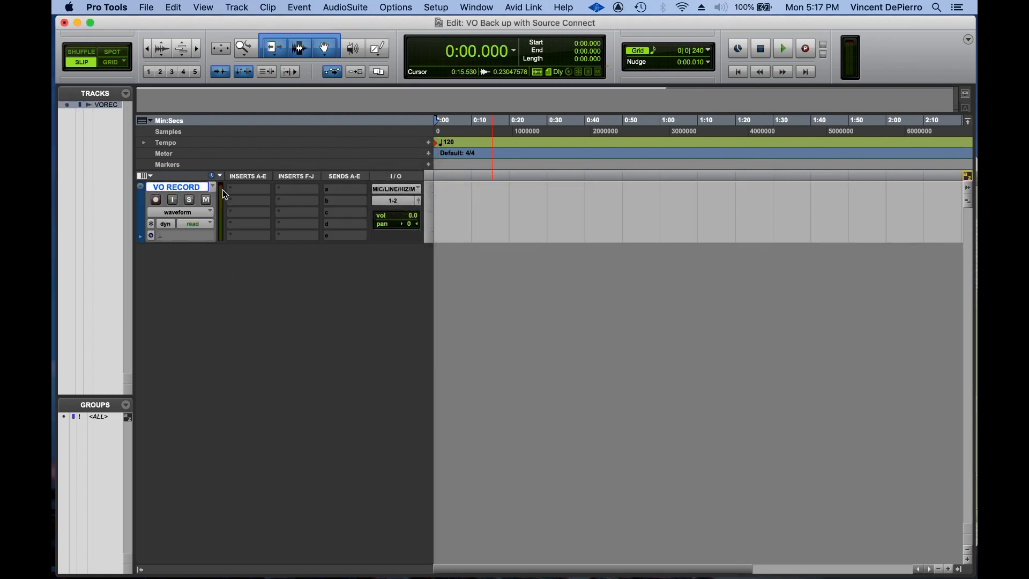
pyautogui.click(156, 199)
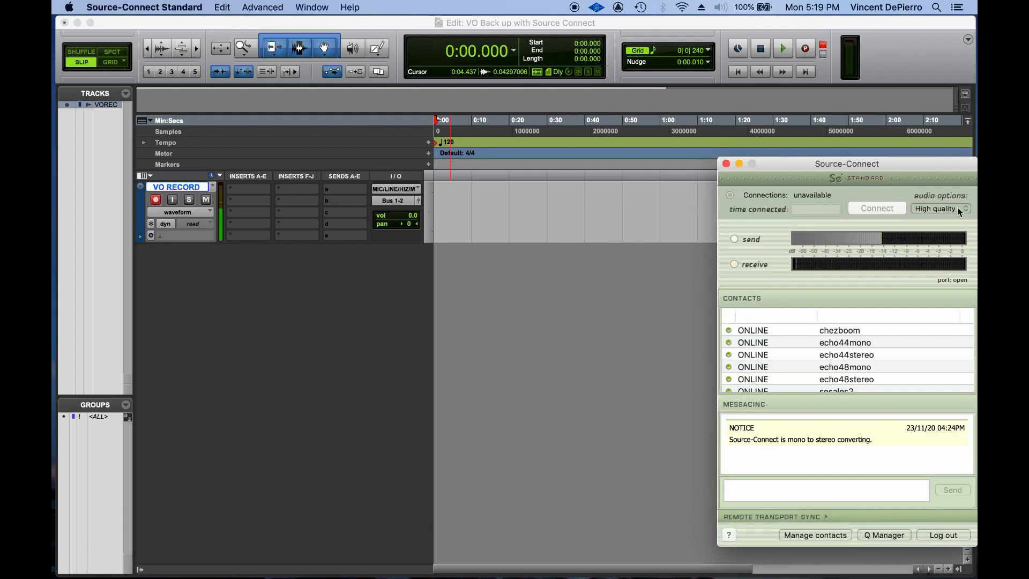
# Connect to the sesales2 contact and start recording in Pro Tools.
pyautogui.click(836, 370)
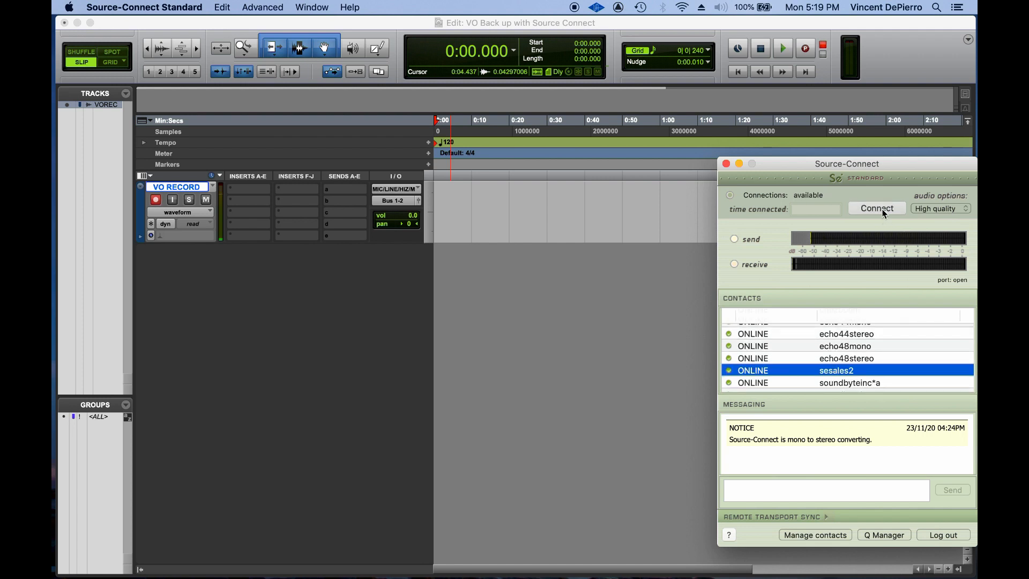
pyautogui.click(877, 208)
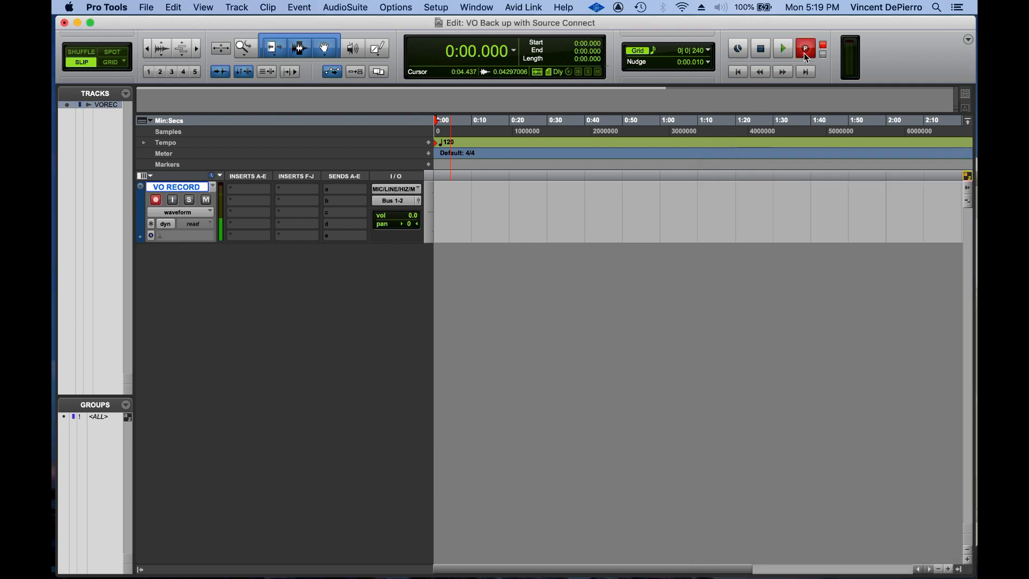
pyautogui.click(782, 49)
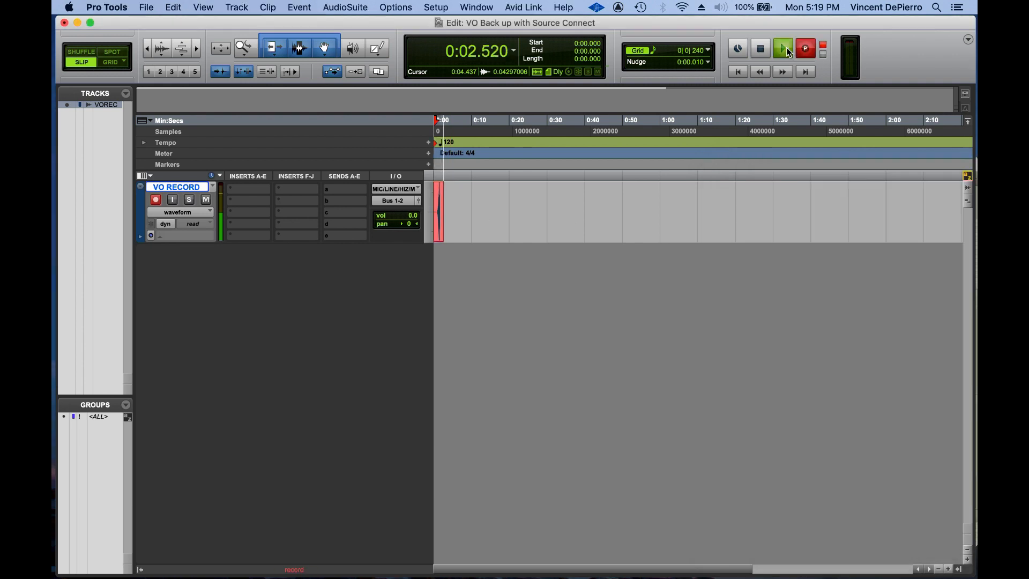